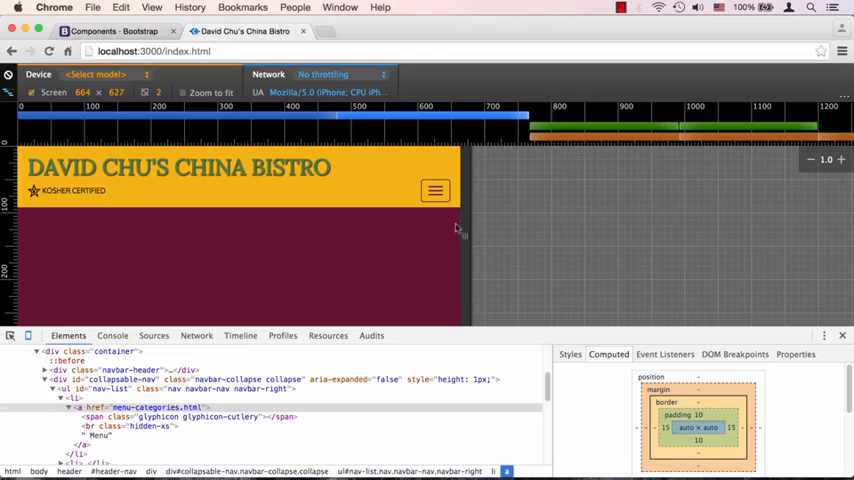
Step: Tap the hamburger toggle to reveal the Menu, About and Awards links
click(435, 190)
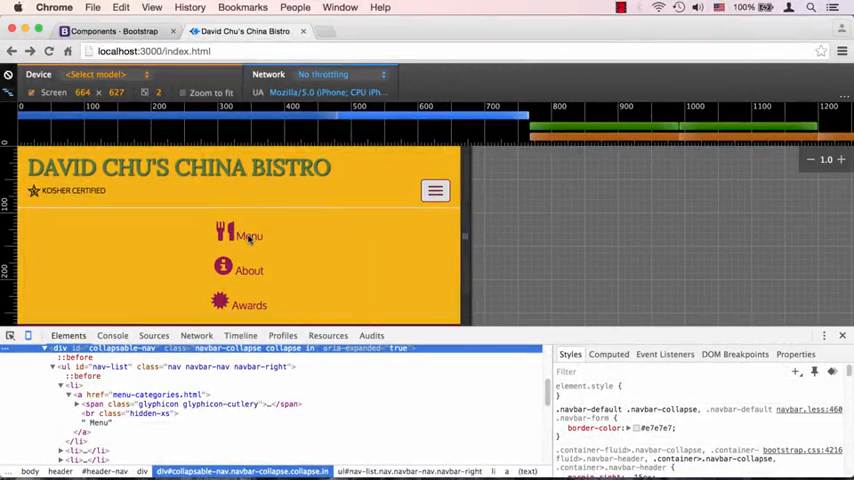
Step: Inspect the Menu cutlery glyph and toggle its 1.8em font-size rule off and on
right_click(248, 240)
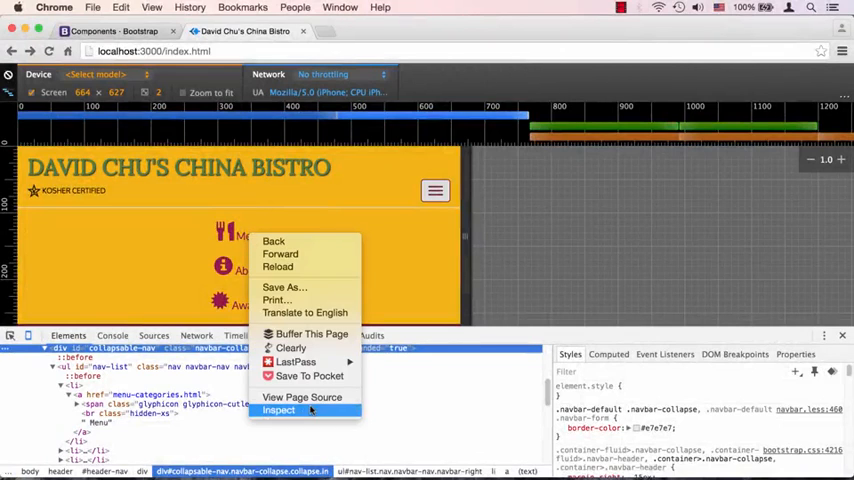
click(279, 410)
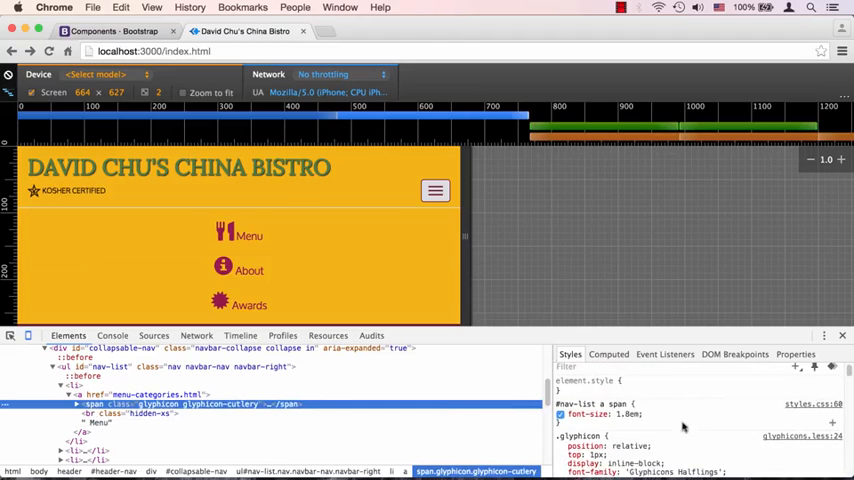
mouse_move(624, 429)
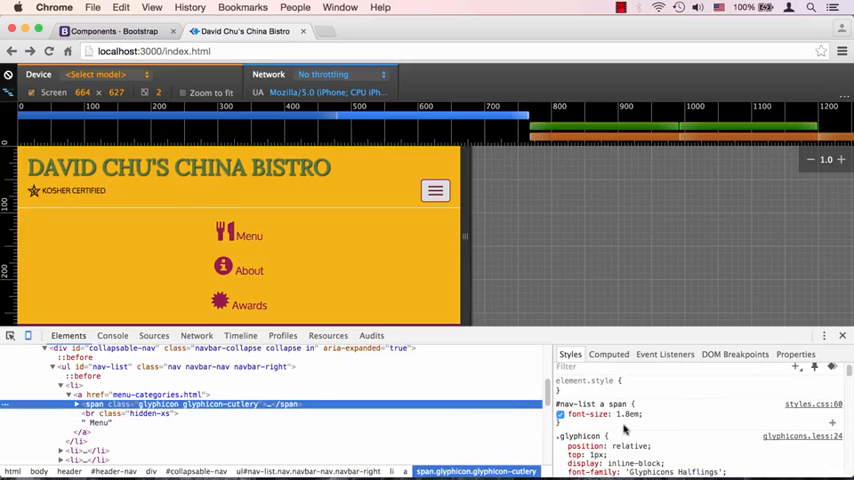
click(561, 414)
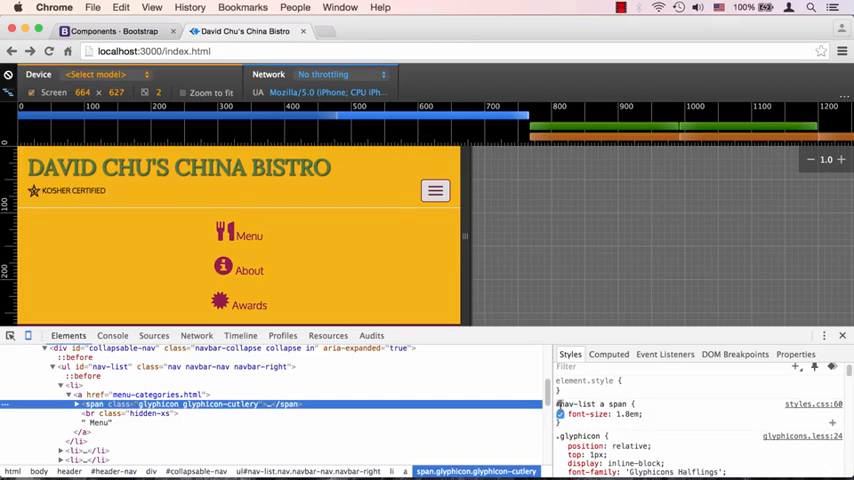
click(561, 414)
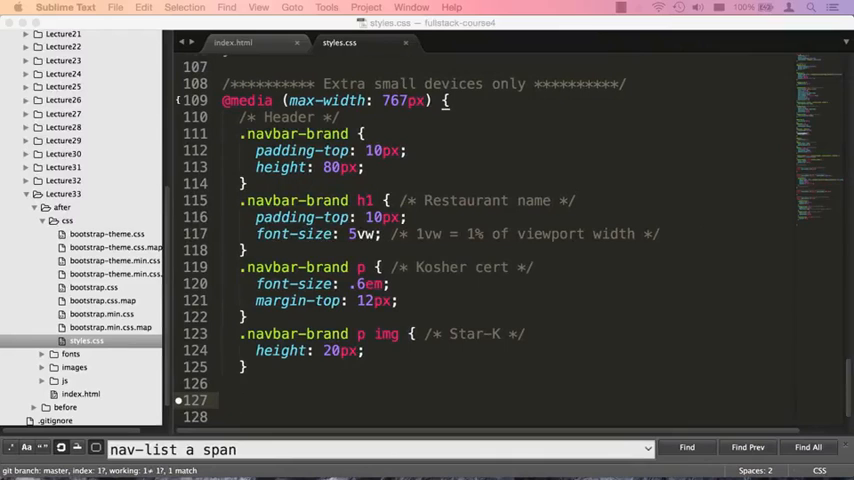
Step: Add '#collapsable-nav a { font-size: 1.2em; }' in the media query and save styles.css
key(cmd+c)
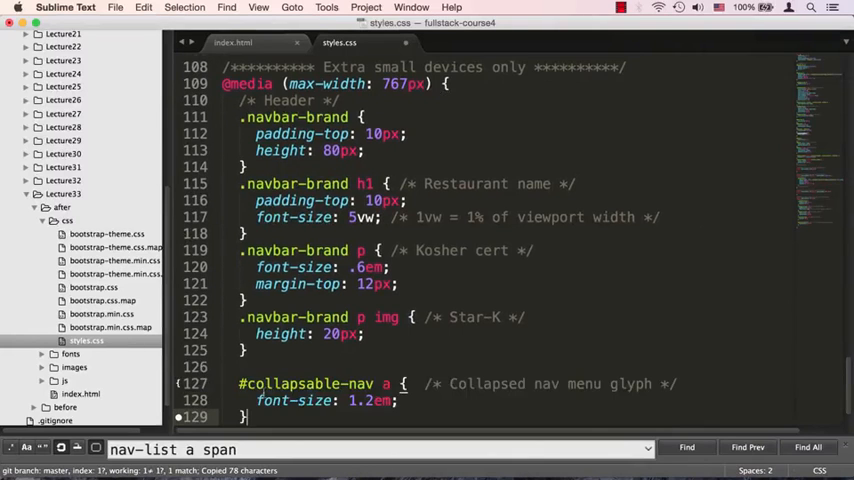
scroll(down, 3)
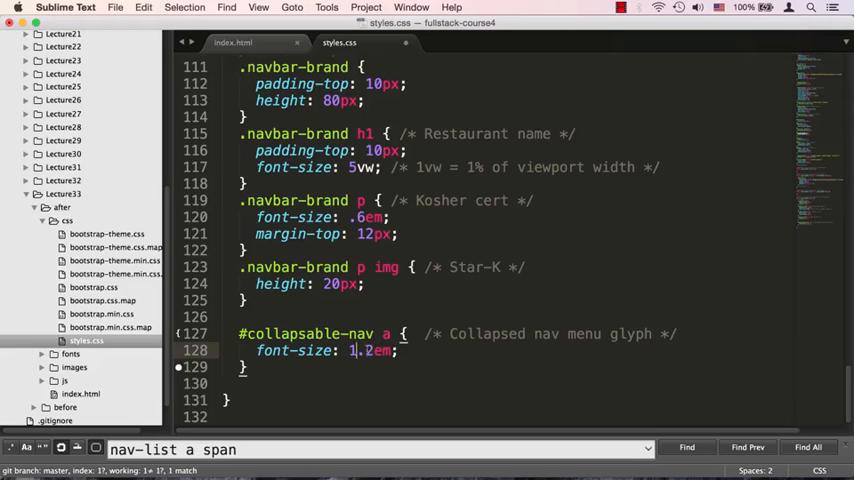
key(cmd+s)
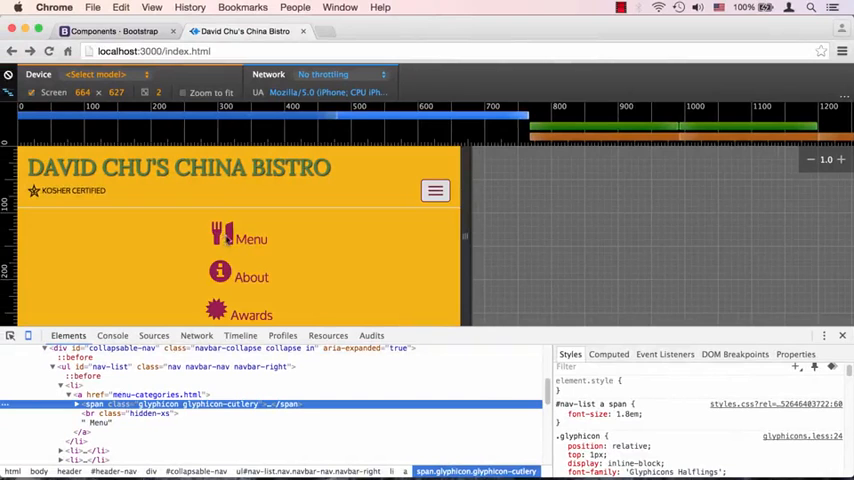
Step: Click the Menu glyph in the reloaded page to check the enlarged link text
click(561, 414)
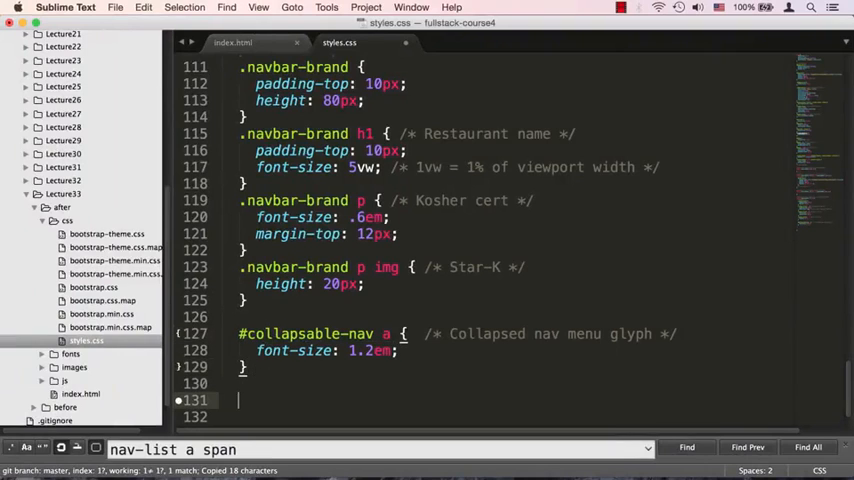
Step: Type '#collapsable-nav a span { font-size: 1em; }' below the previous rule
text(#collapsable-nav a)
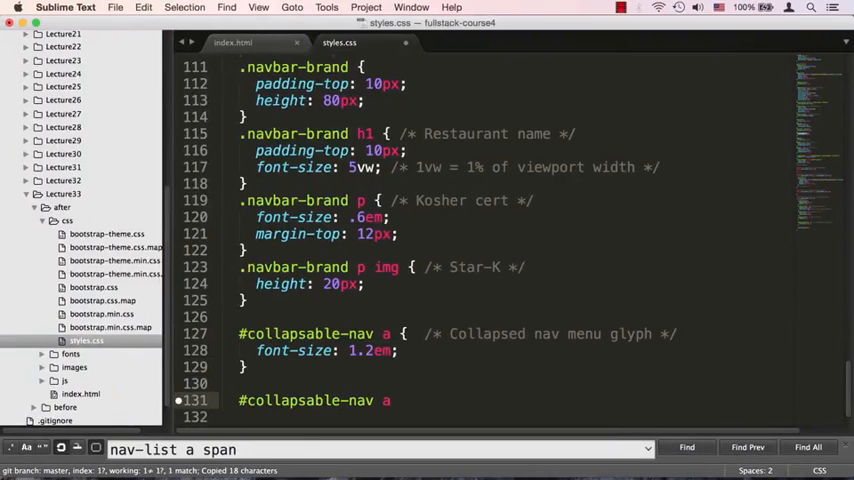
text(span)
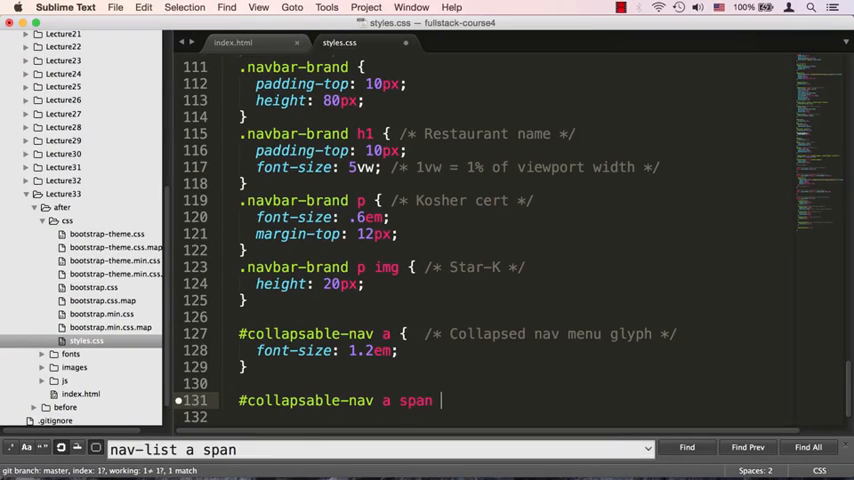
text({)
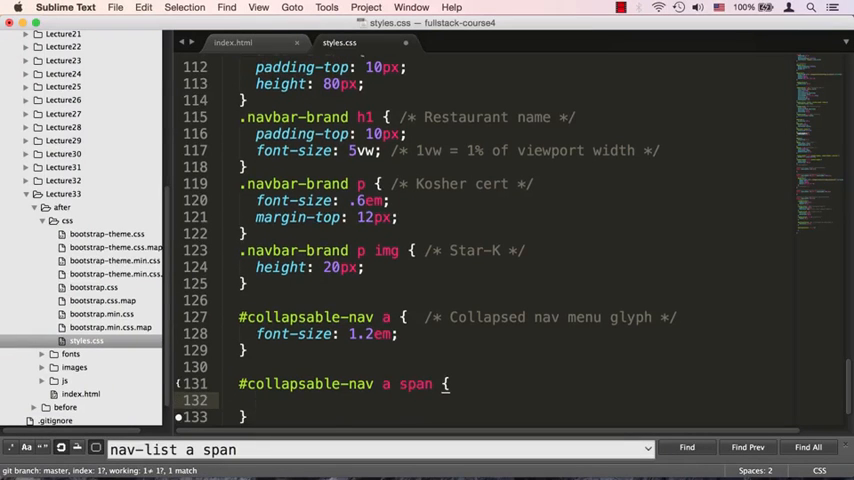
text(font-size: 1;)
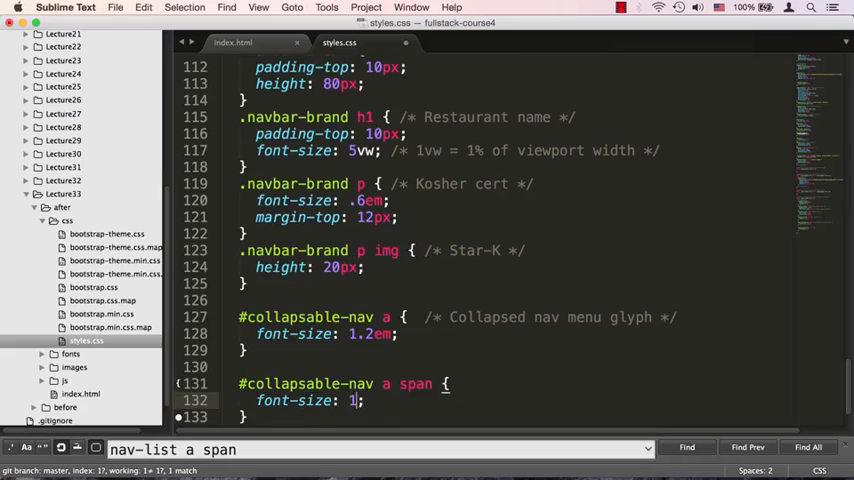
text(em;)
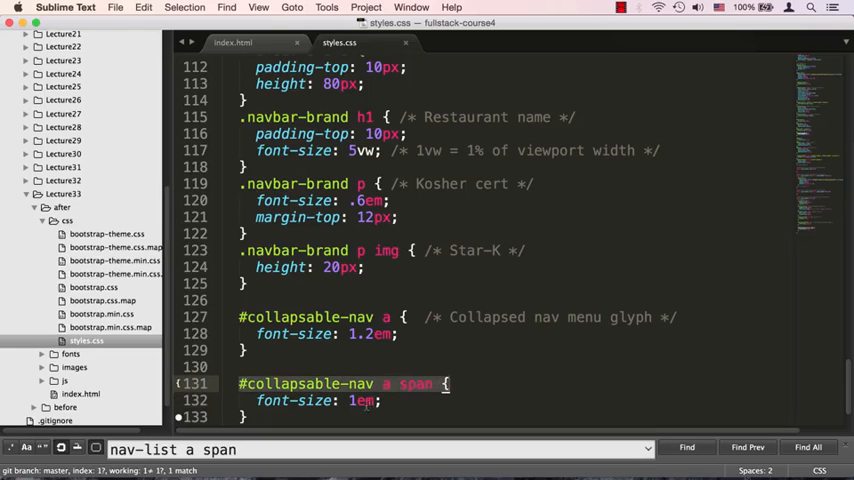
double_click(362, 400)
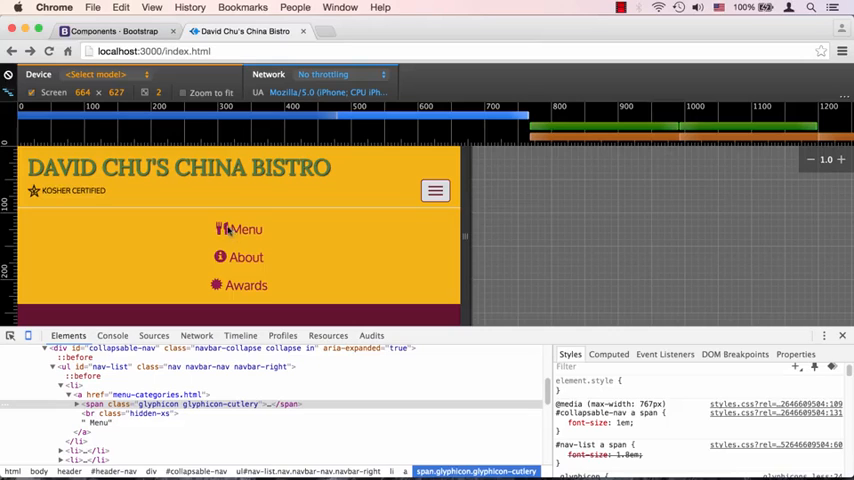
mouse_move(247, 247)
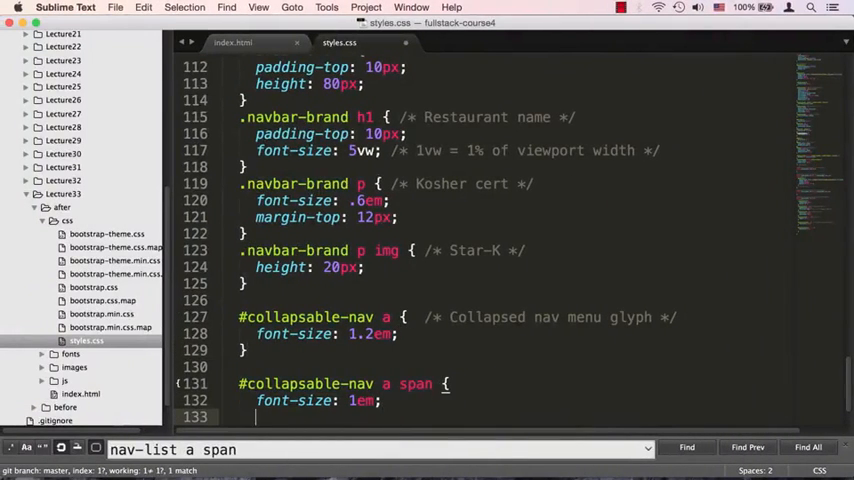
Step: Add 'margin-right: 5px;' to the #collapsable-nav a span rule
text(markgi)
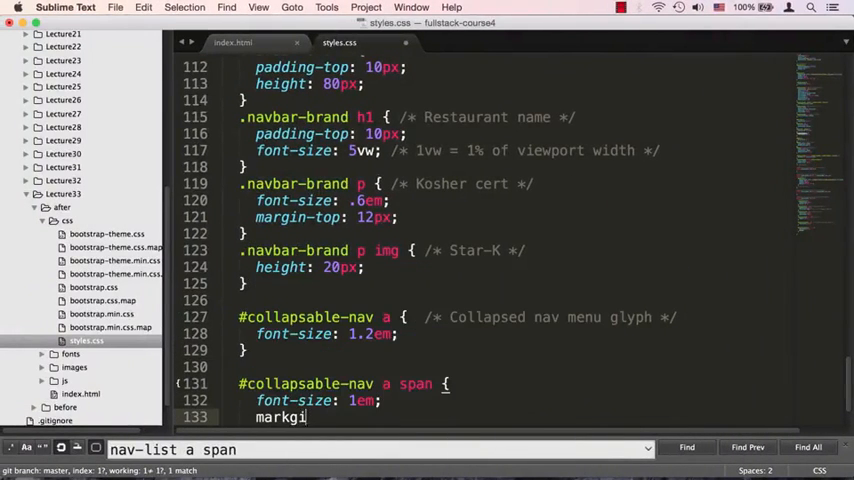
text(margin-right:)
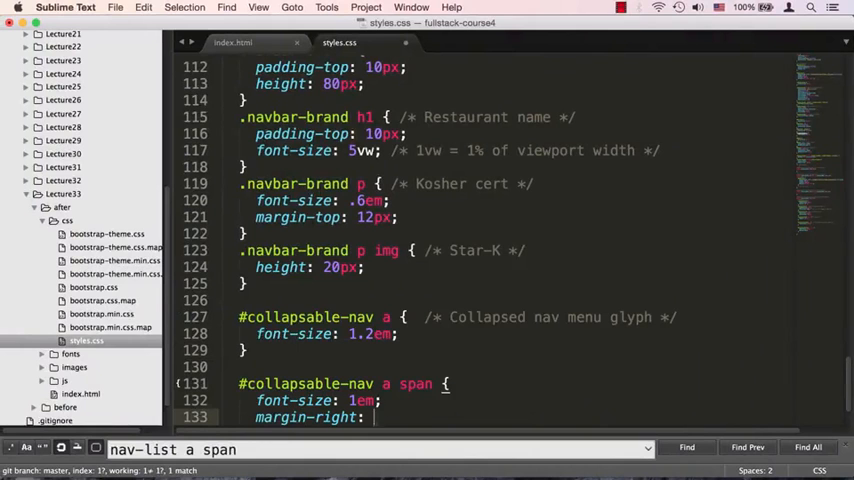
text(5px;)
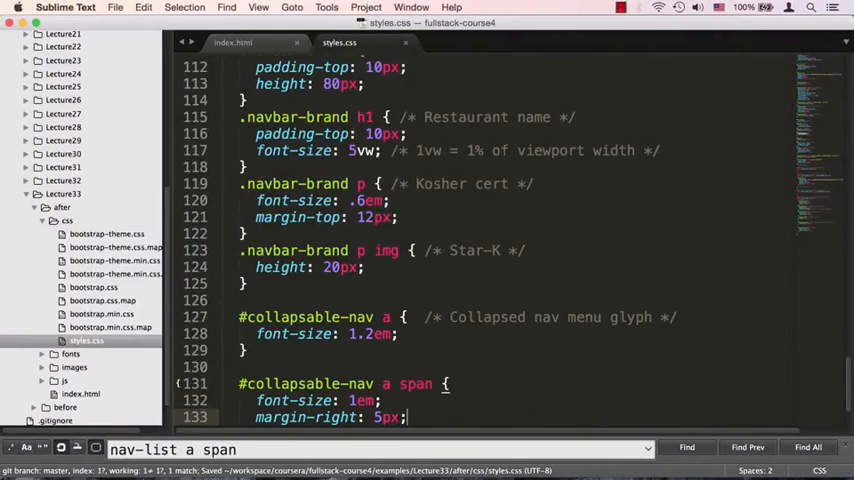